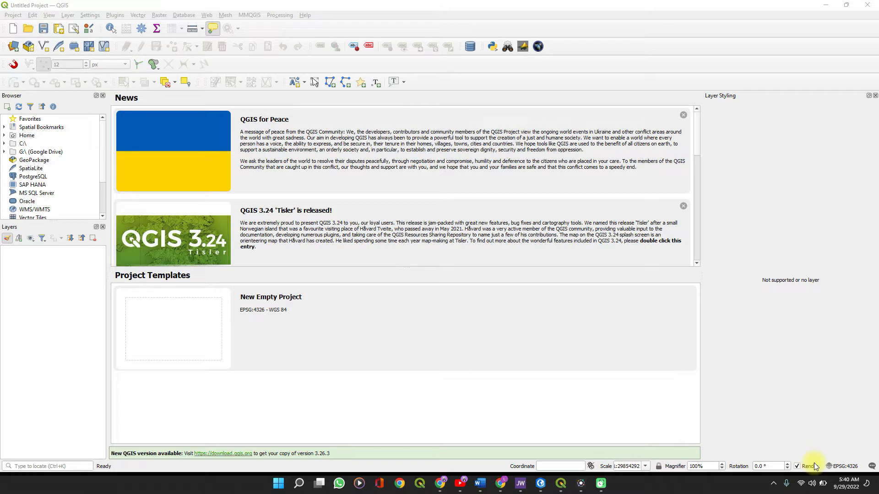
{"action": "mouse_move", "coordinate": [599, 368]}
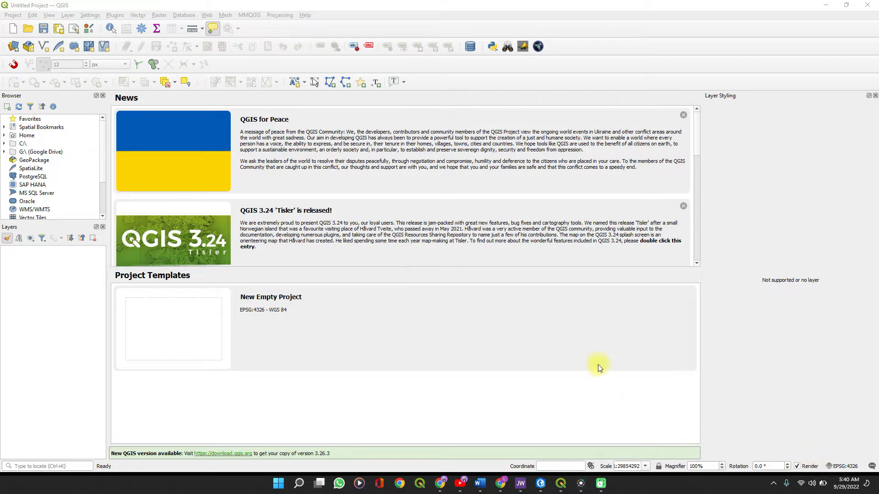
{"action": "mouse_move", "coordinate": [315, 35]}
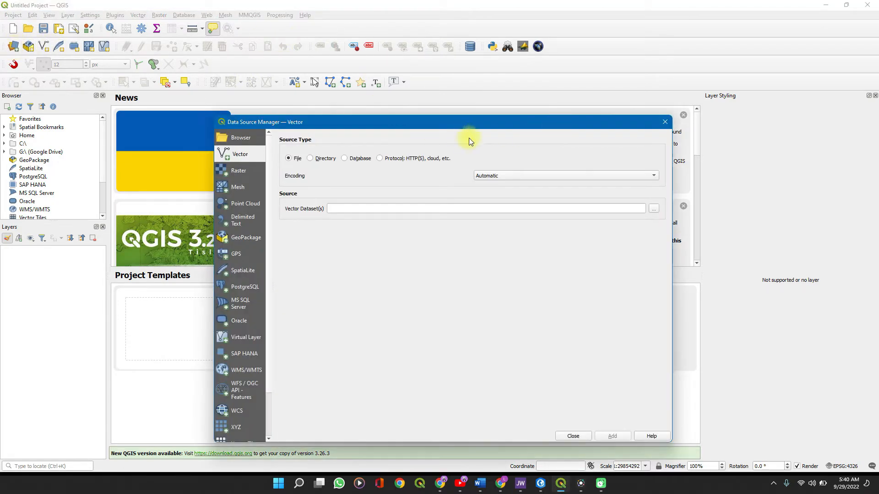
{"action": "mouse_move", "coordinate": [582, 28]}
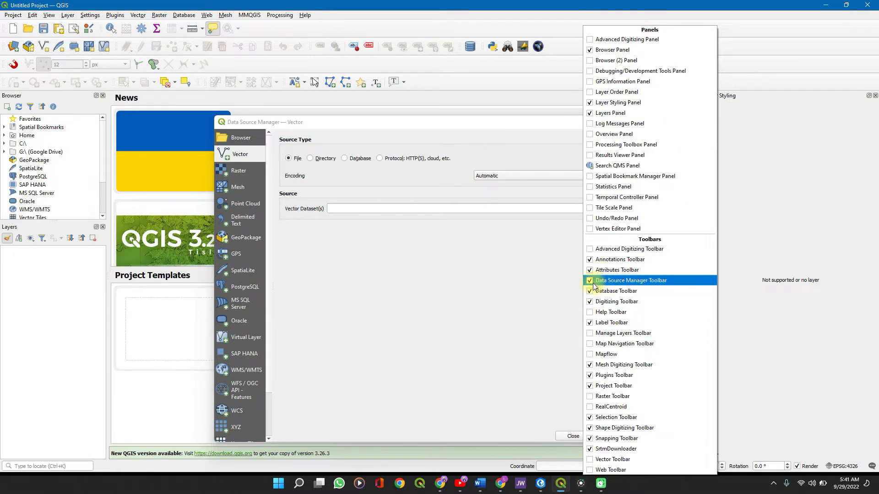
- Open the Data Source Manager on the Vector tab for adding file-based vector data
{"action": "left_click", "coordinate": [589, 280]}
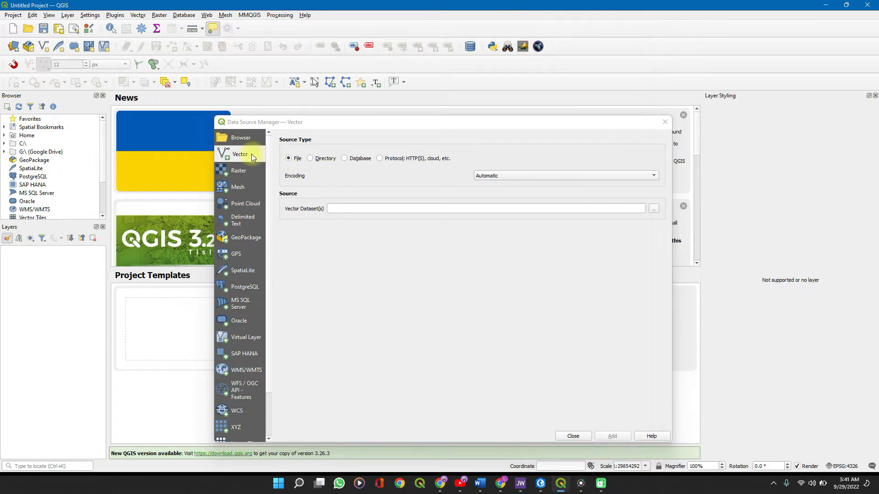
{"action": "mouse_move", "coordinate": [241, 155]}
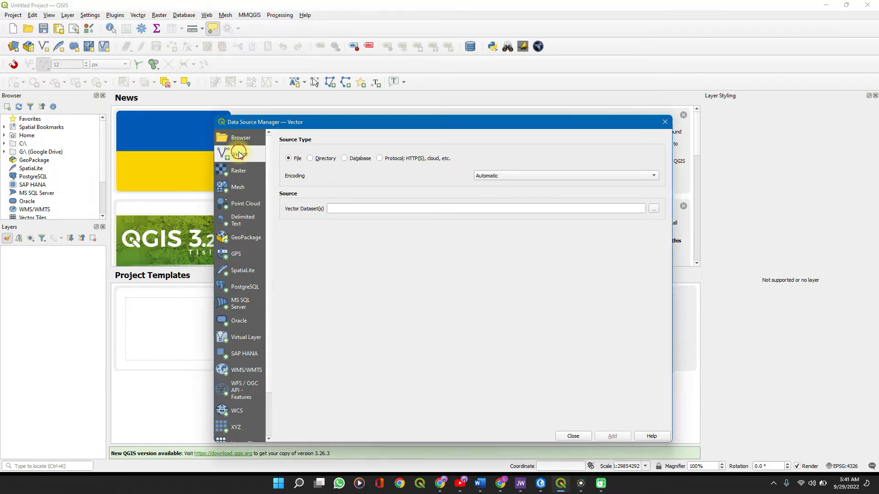
{"action": "mouse_move", "coordinate": [462, 179]}
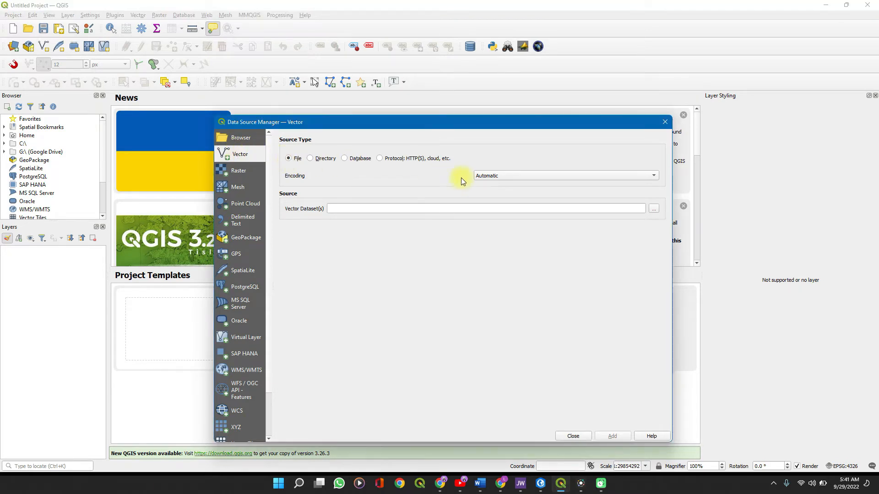
{"action": "mouse_move", "coordinate": [653, 209]}
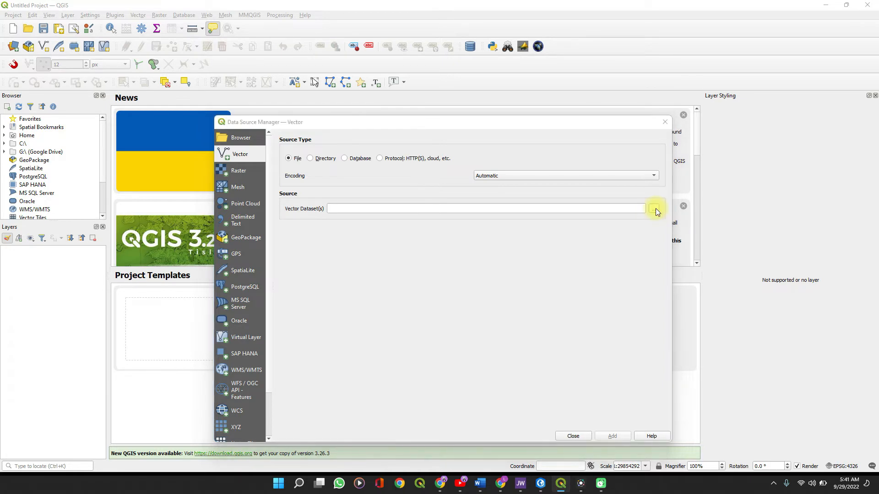
- Choose Documents > Files.QGIS > Spatial Data Hub > Spatial data hub.shp as the vector source
{"action": "left_click", "coordinate": [655, 208]}
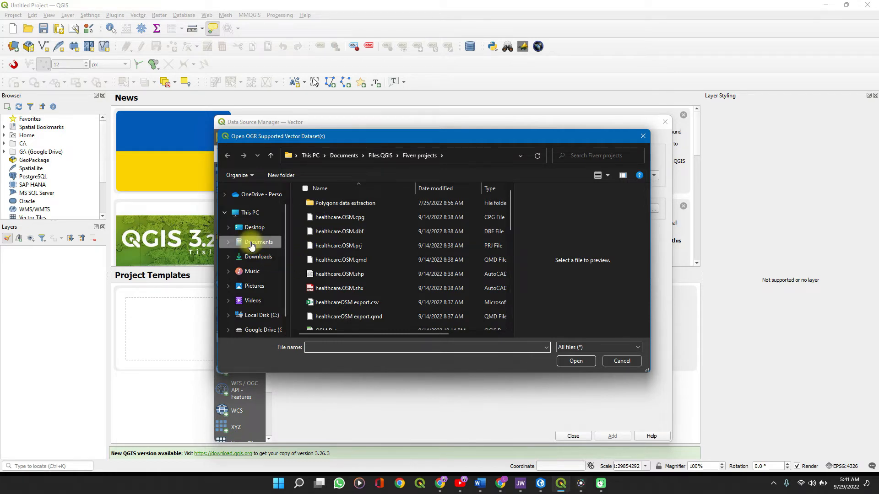
{"action": "left_click", "coordinate": [258, 242]}
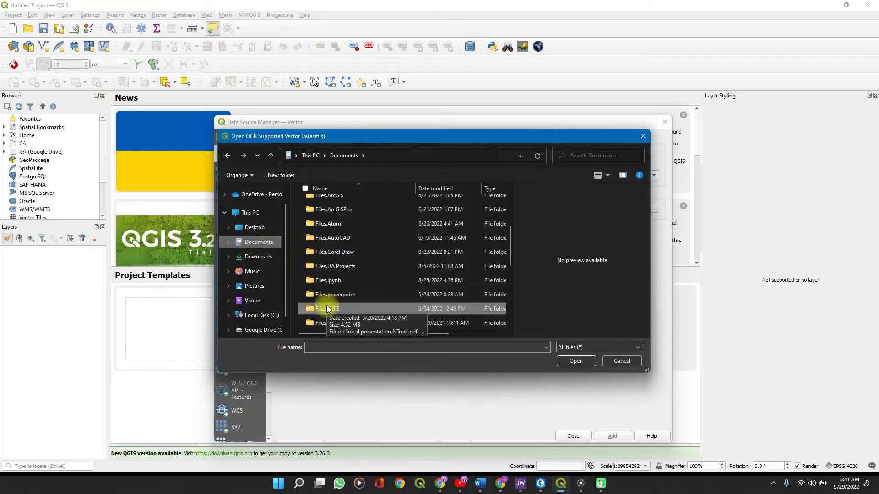
{"action": "scroll", "scroll_direction": "down", "scroll_amount": 3}
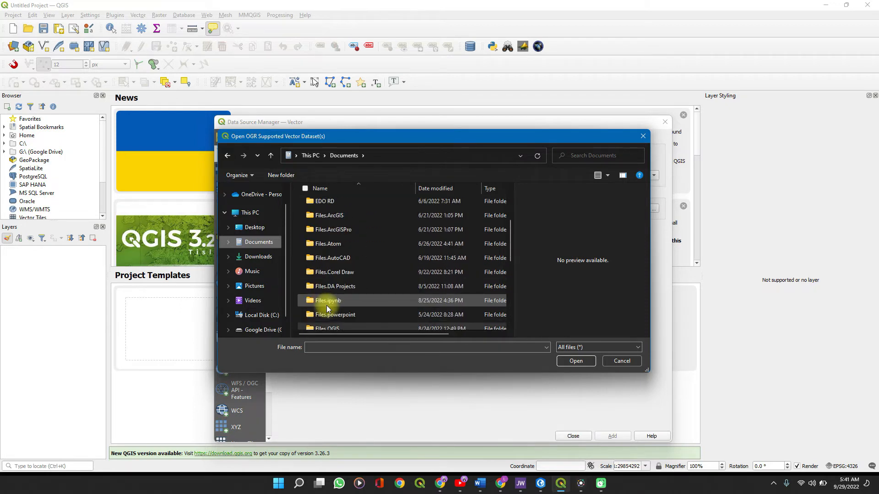
{"action": "scroll", "scroll_direction": "down", "scroll_amount": 3}
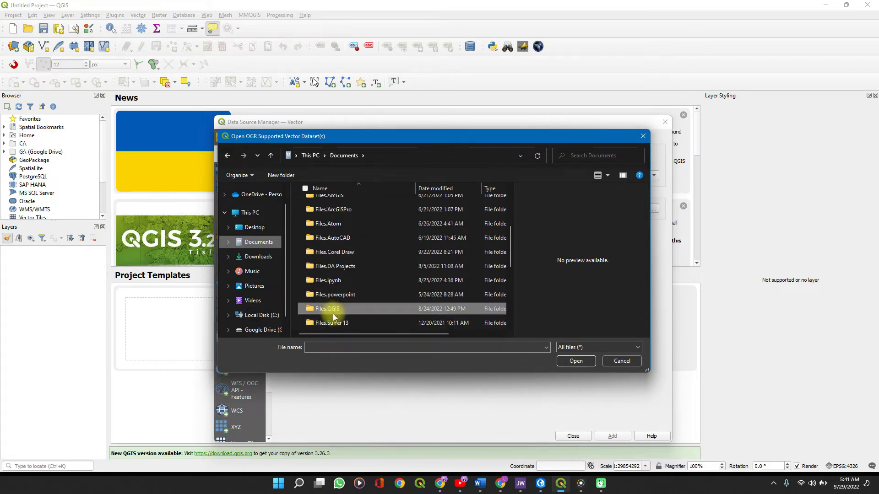
{"action": "double_click", "coordinate": [325, 308]}
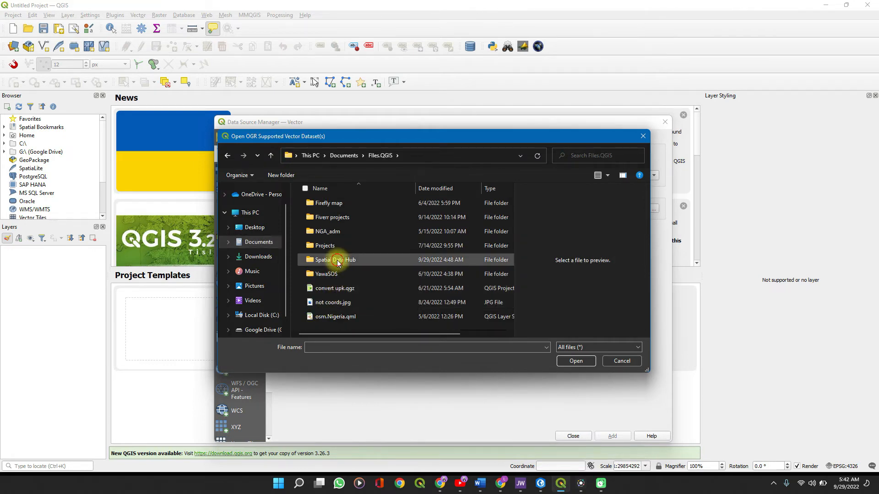
{"action": "double_click", "coordinate": [334, 260]}
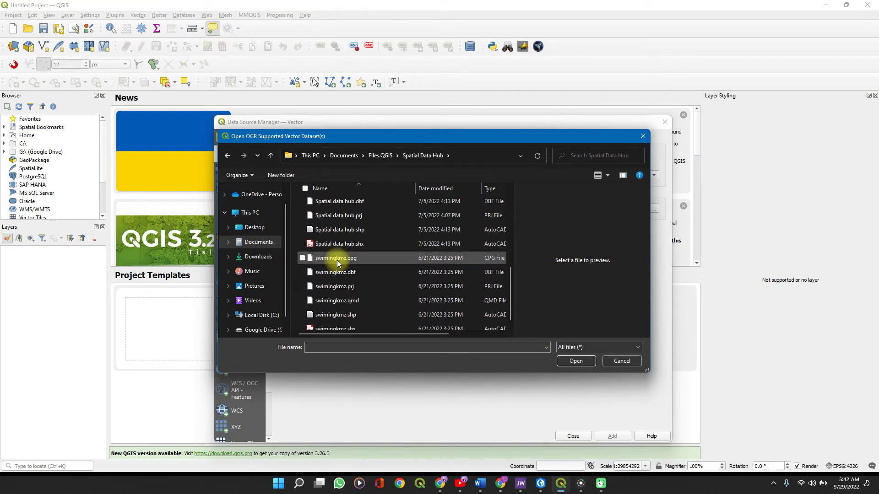
{"action": "left_click", "coordinate": [339, 243]}
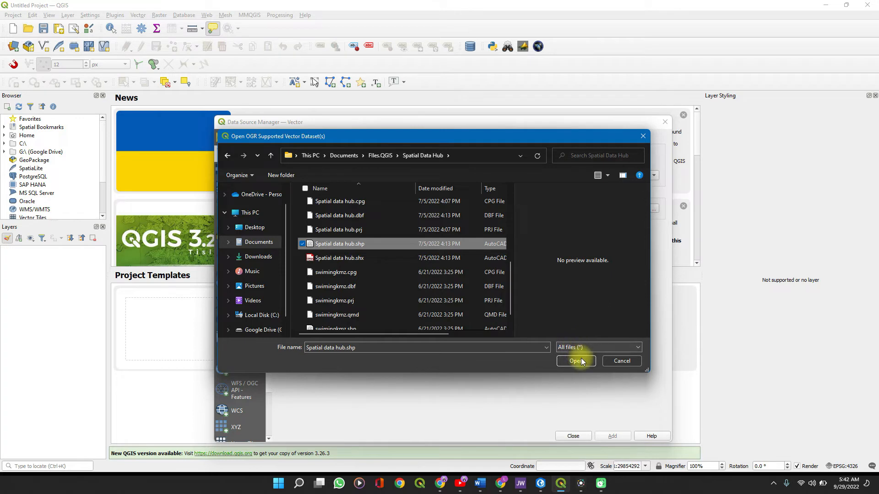
{"action": "left_click", "coordinate": [573, 362]}
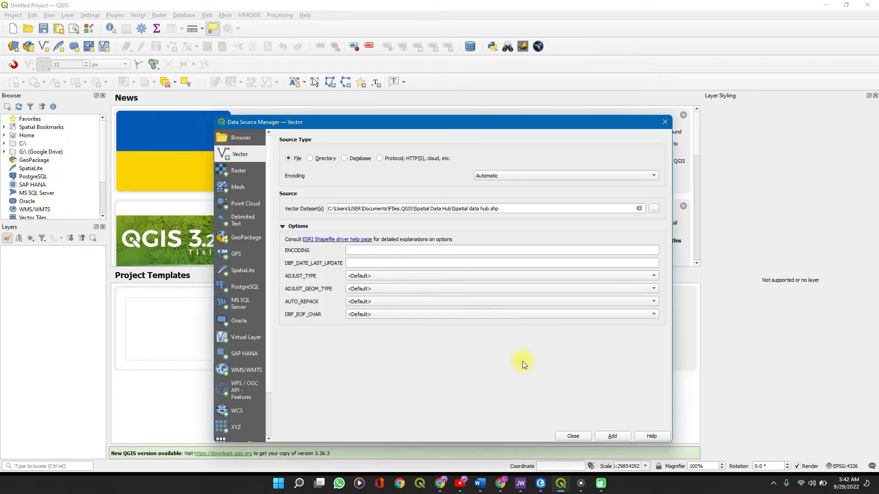
{"action": "mouse_move", "coordinate": [605, 415]}
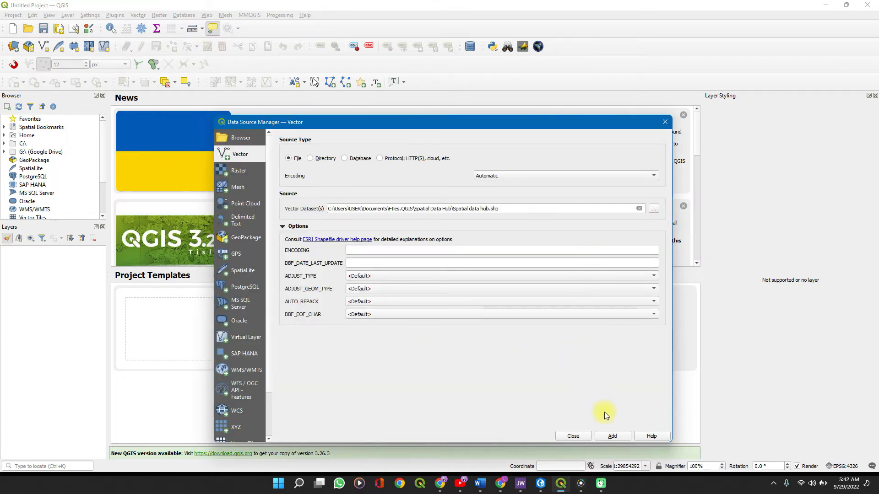
{"action": "mouse_move", "coordinate": [577, 405]}
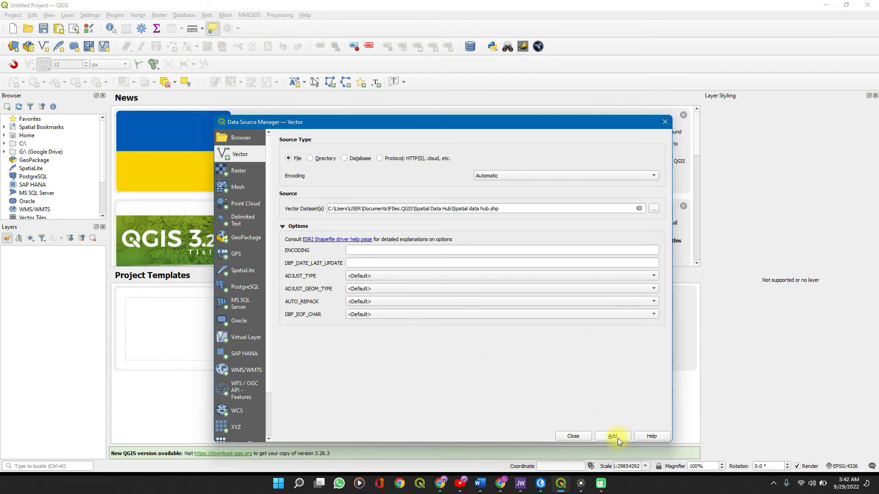
- Add the Spatial data hub shapefile as a map layer, then close the manager
{"action": "left_click", "coordinate": [611, 436]}
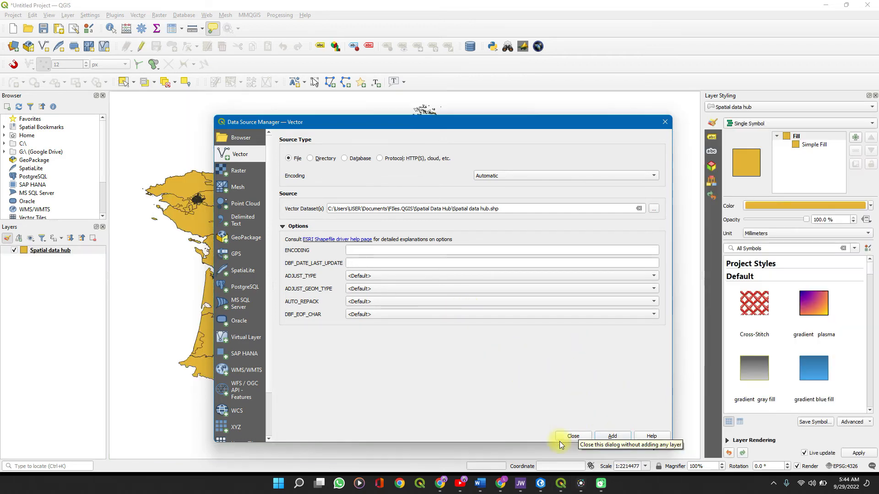
{"action": "mouse_move", "coordinate": [554, 407]}
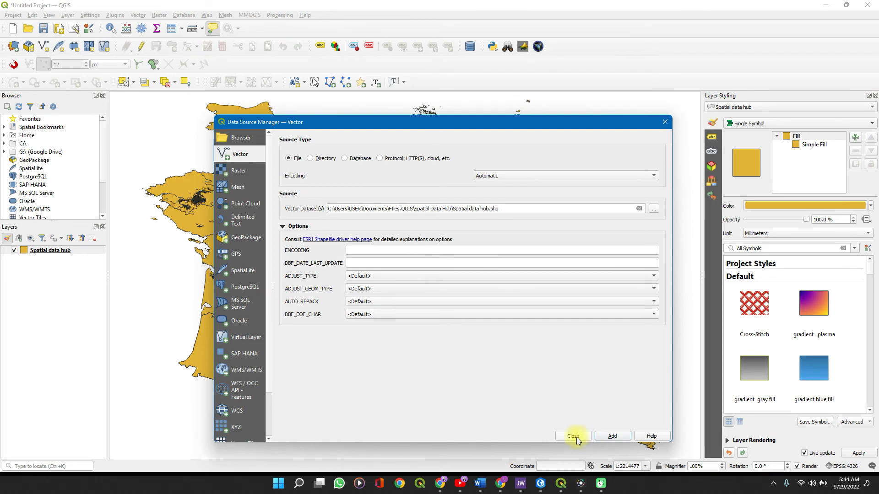
{"action": "left_click", "coordinate": [572, 436]}
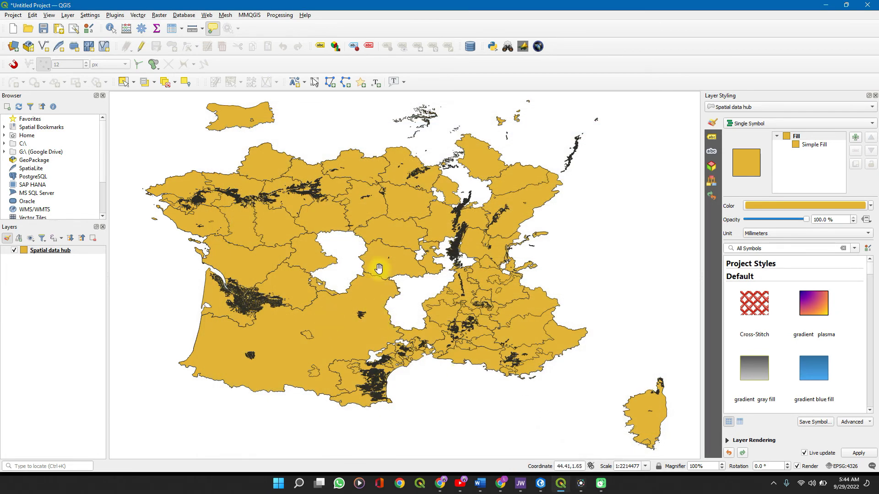
{"action": "mouse_move", "coordinate": [335, 319]}
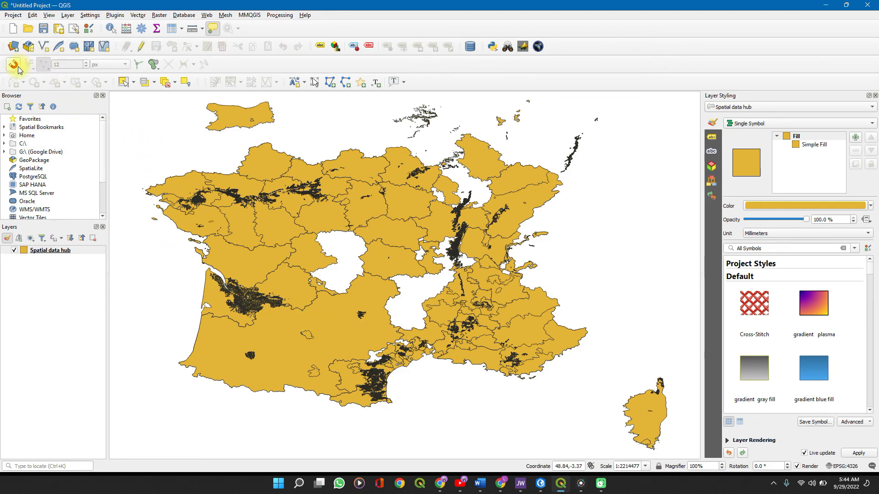
- Reopen the Data Source Manager from its toolbar button
{"action": "left_click", "coordinate": [12, 46]}
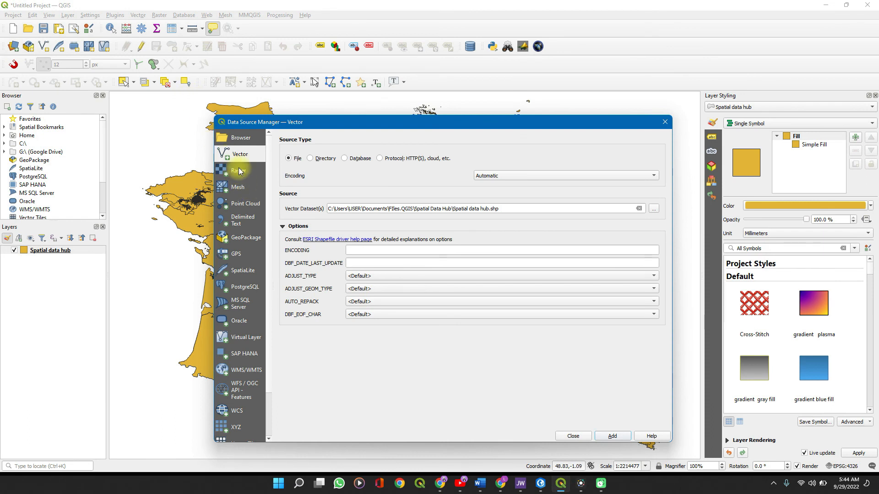
- Switch to the Raster tab and browse for a raster dataset file
{"action": "left_click", "coordinate": [239, 170]}
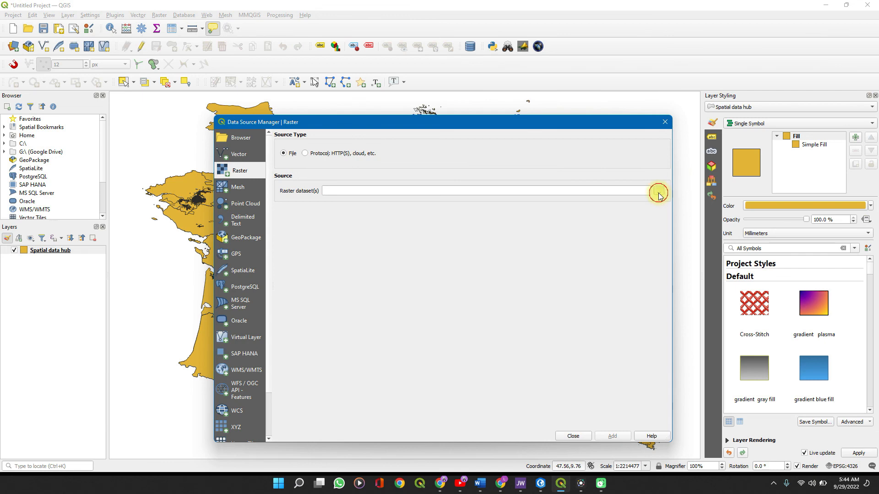
{"action": "left_click", "coordinate": [659, 194]}
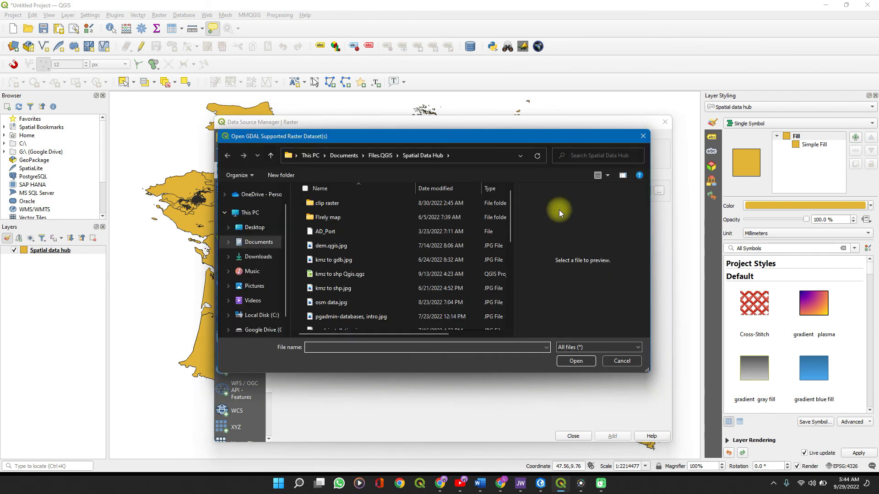